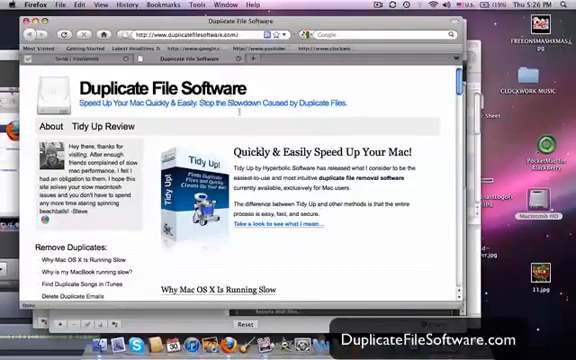
scroll("down", 3)
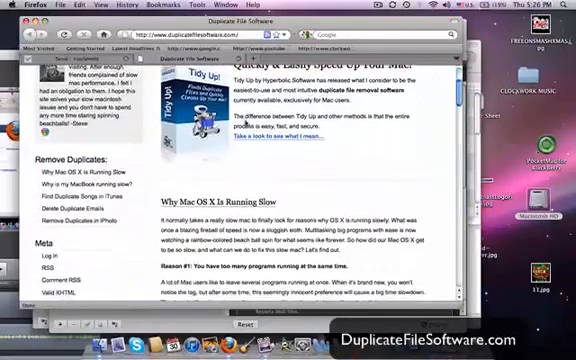
scroll("down", 3)
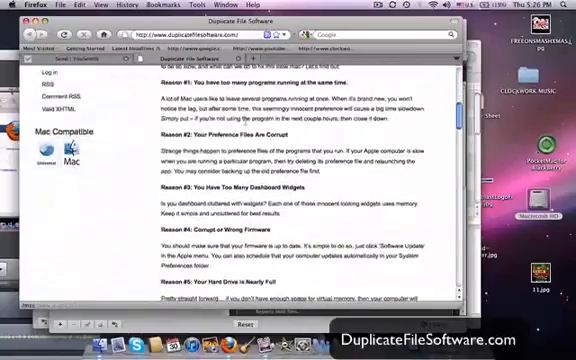
scroll("up", 3)
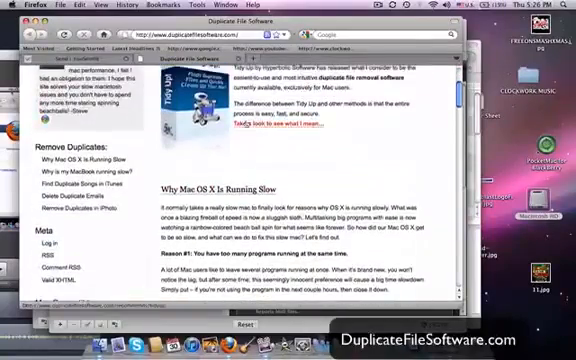
scroll("up", 3)
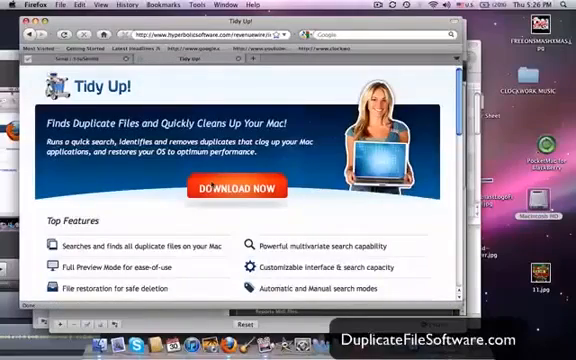
scroll("down", 3)
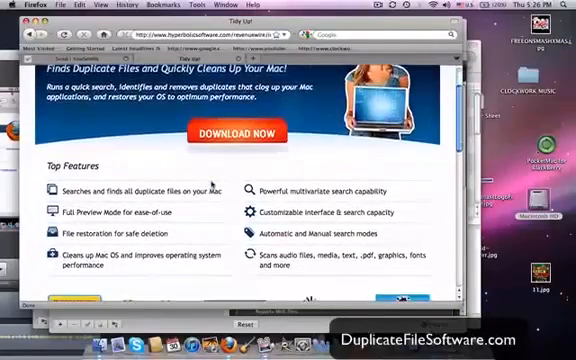
scroll("down", 3)
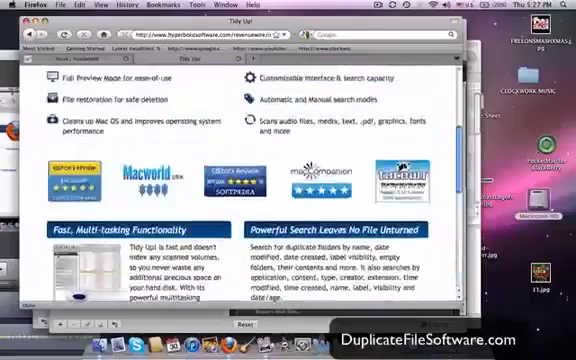
scroll("up", 3)
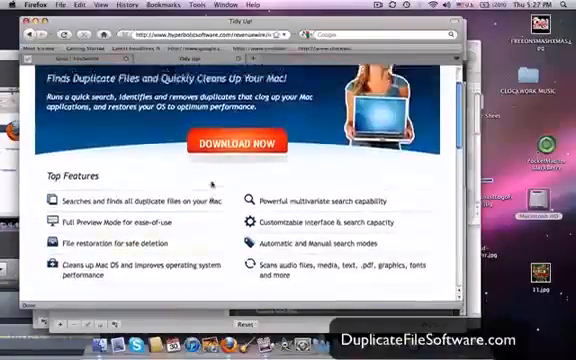